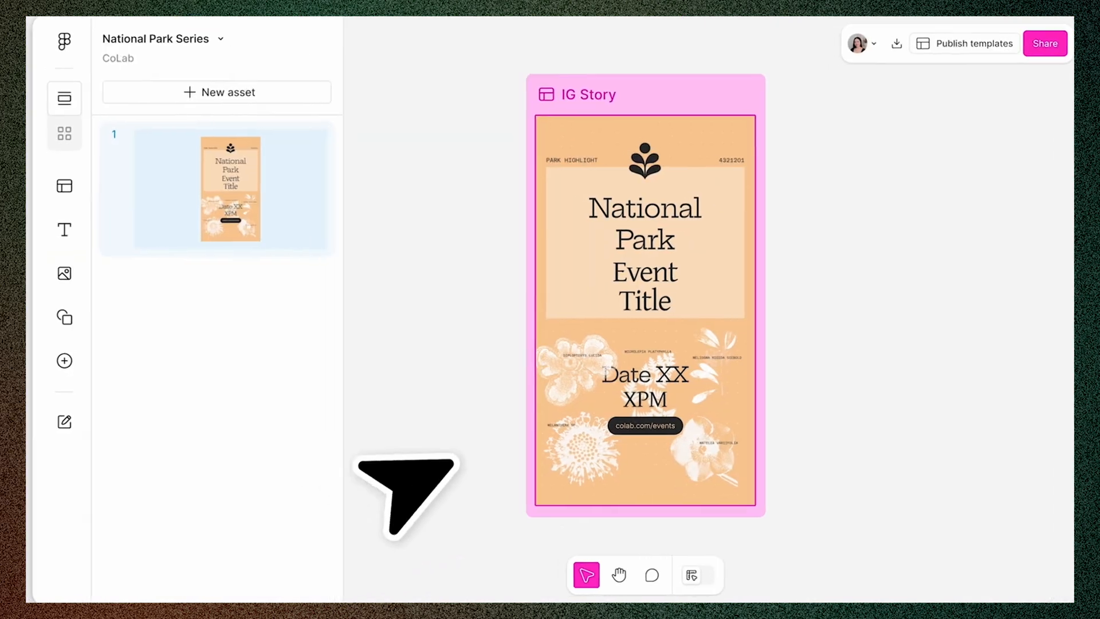
Swap in the blue checker graphic and link the promo's text and photo layers to data fields
type("Hartford Botanical")
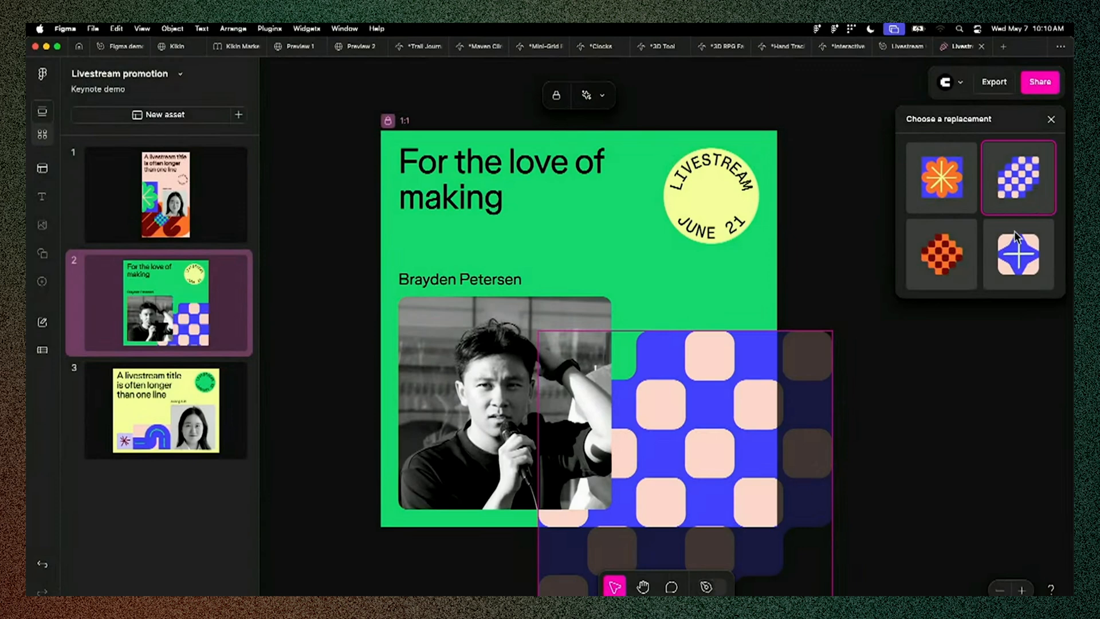
left_click(942, 254)
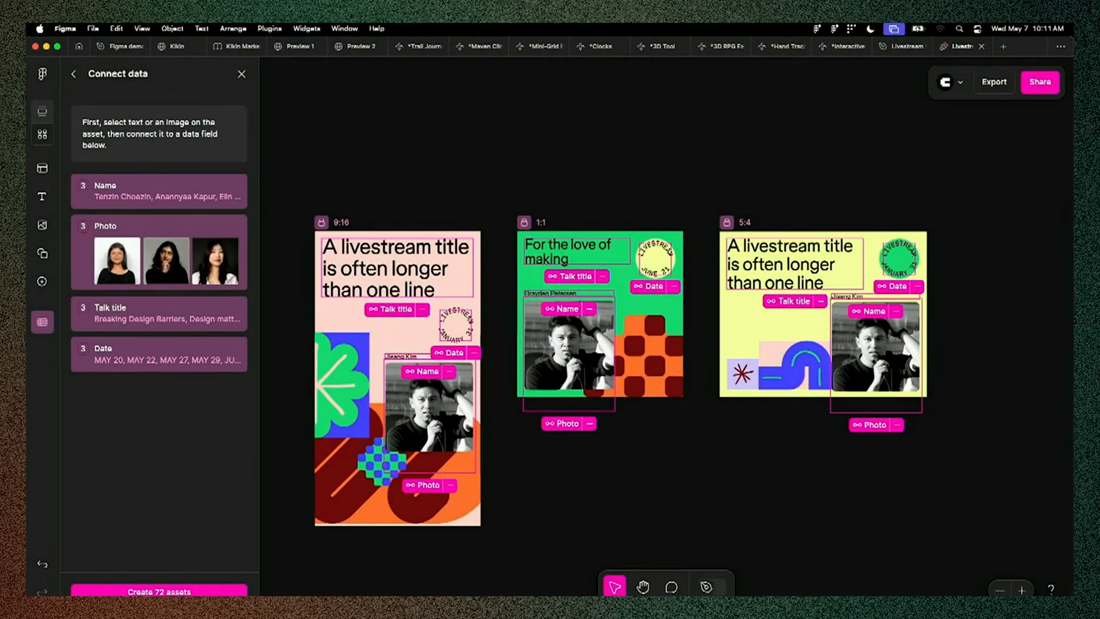
left_click(158, 591)
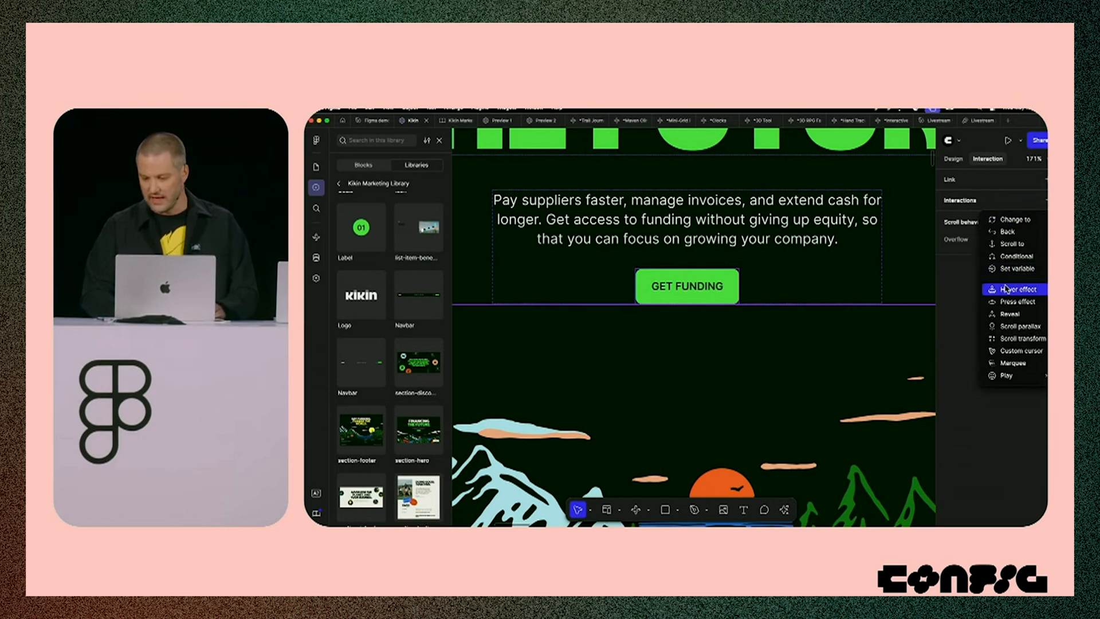
Add a Hover effect interaction to the GET FUNDING button
left_click(1015, 289)
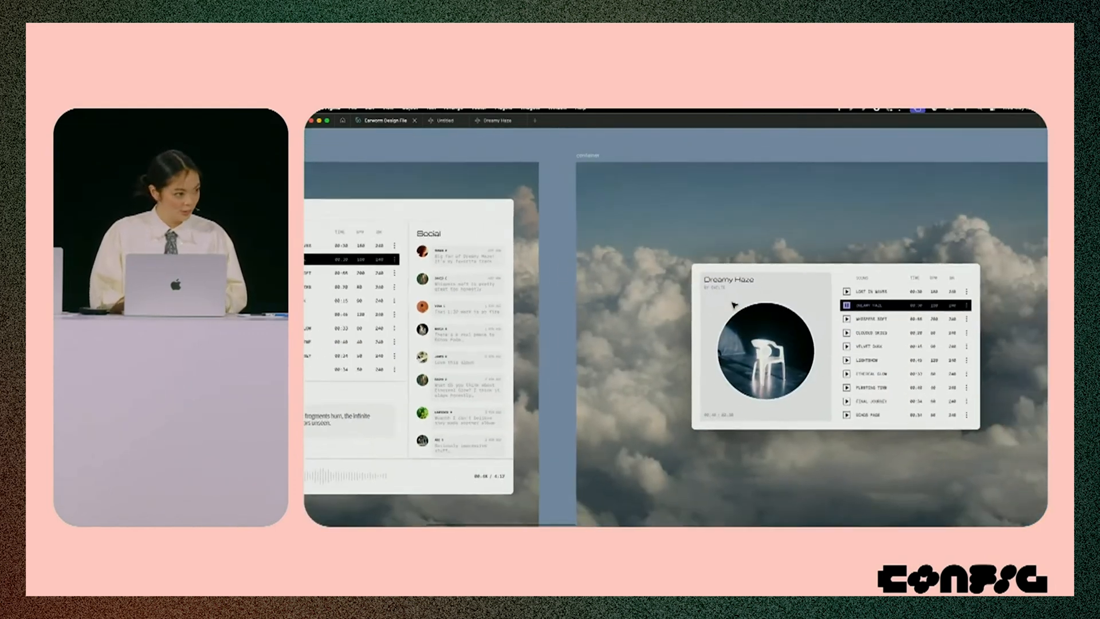
Prompt Figma Make to turn the pasted CD player interactive, then play Clouded Skies
left_click(445, 120)
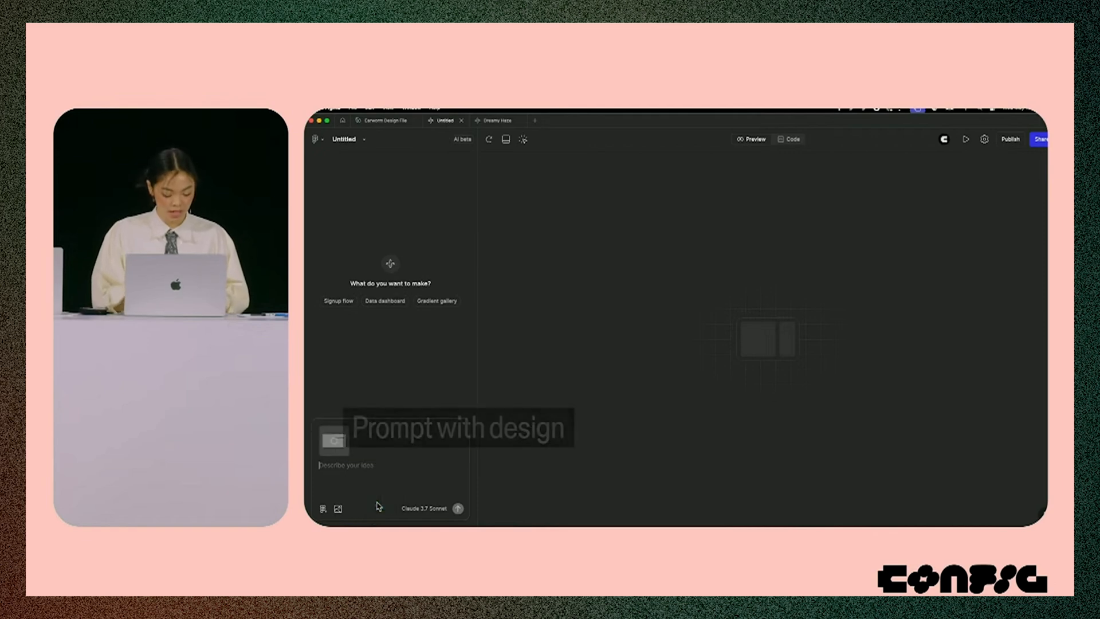
type("Please make this CD p")
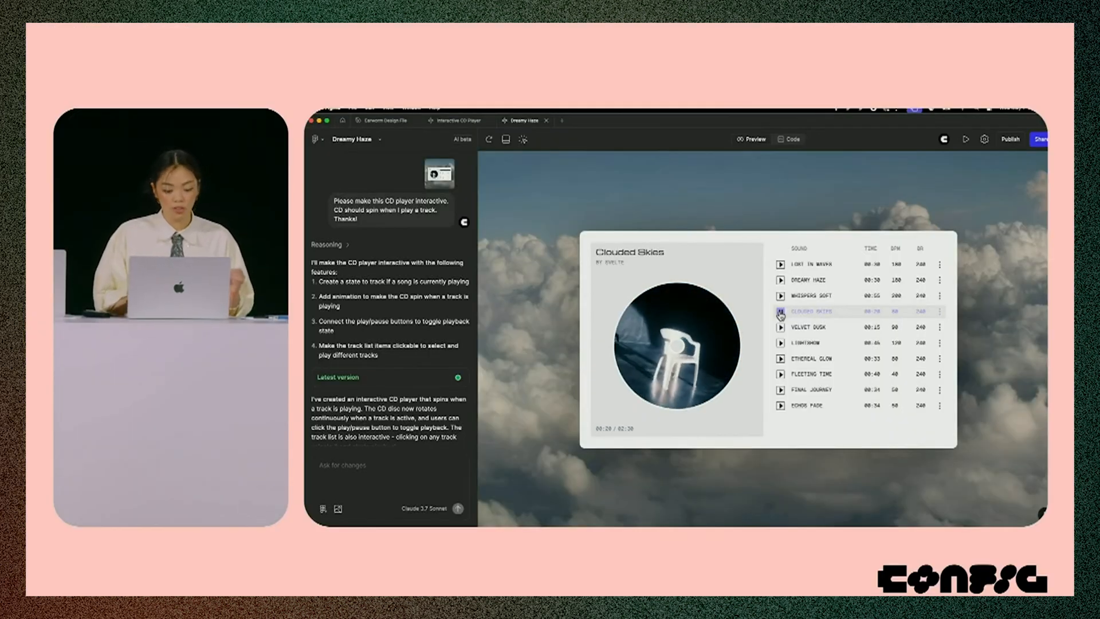
left_click(780, 311)
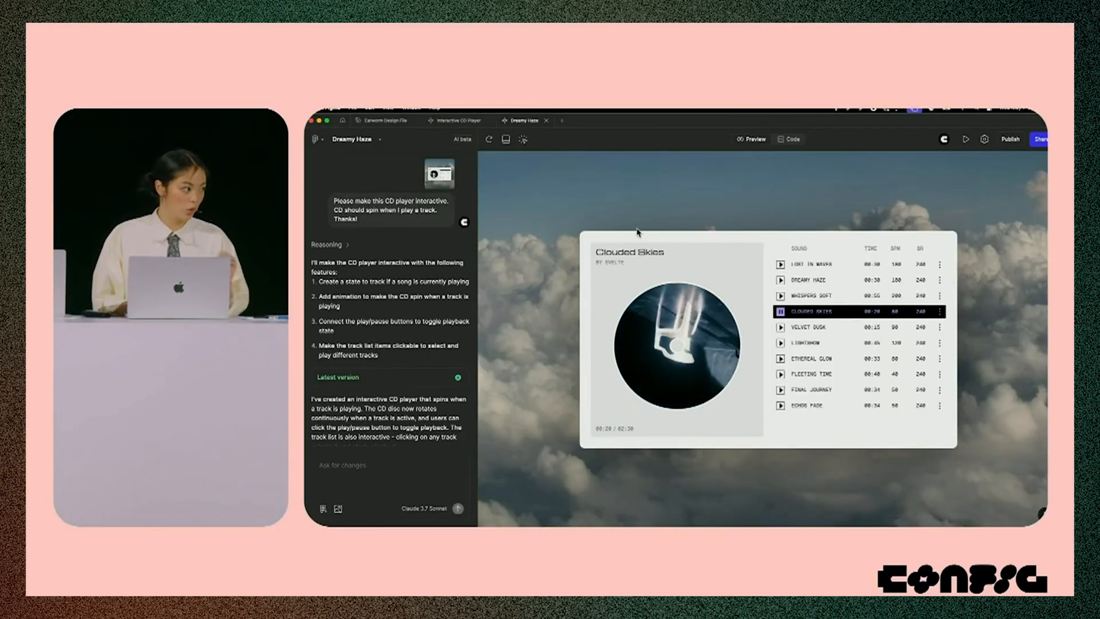